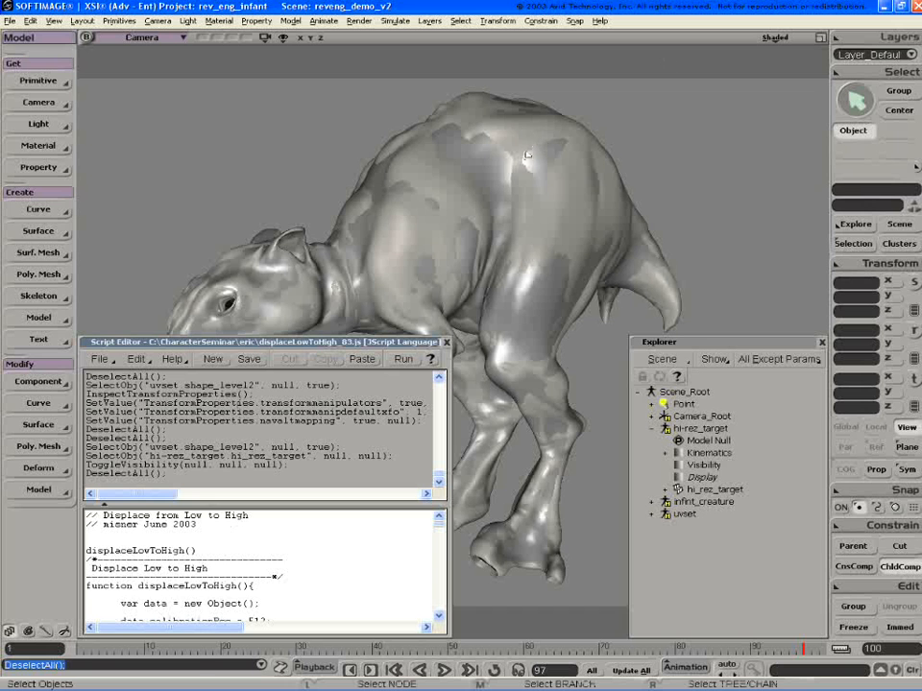
Step: Select the low-resolution creature mesh uvset.shape_level2 in the viewport
left_click(403, 359)
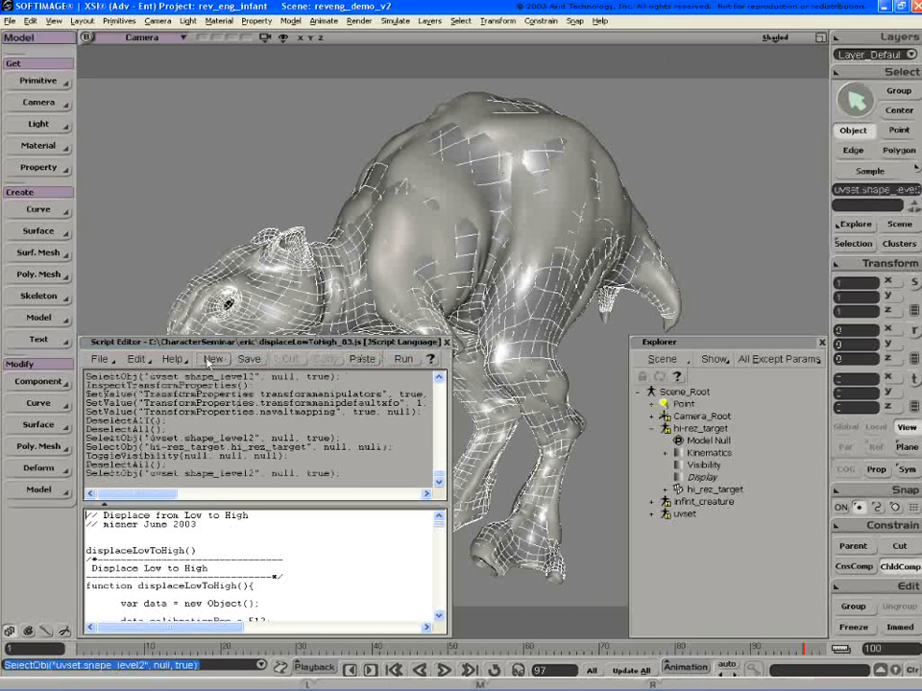
left_click(403, 359)
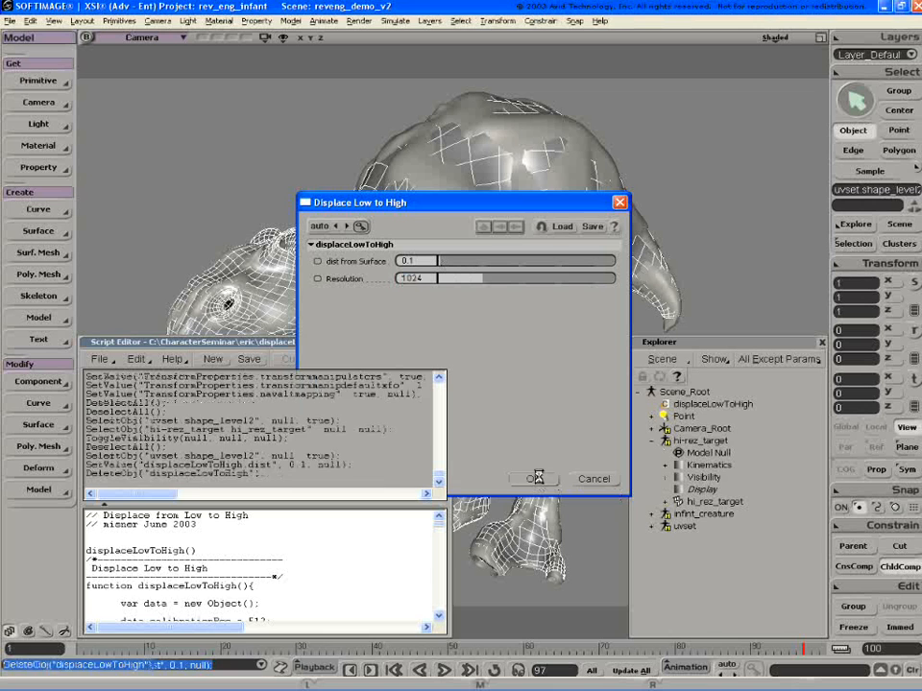
Step: Confirm the Displace Low to High settings to bake the displacement map
left_click(530, 478)
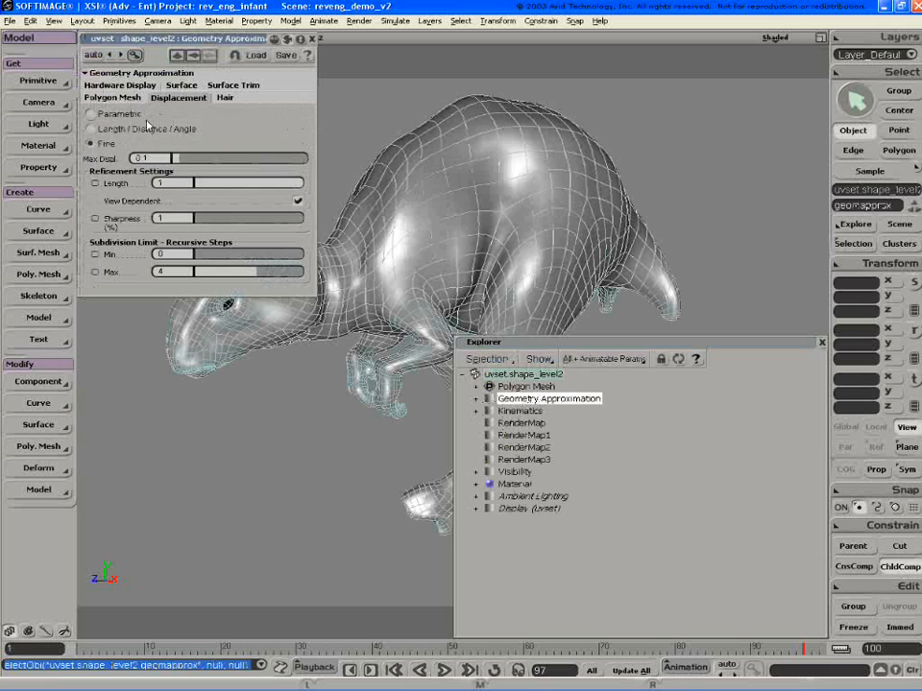
Step: Switch the mesh's Polygon Mesh Displacement approximation to Fine
left_click(90, 127)
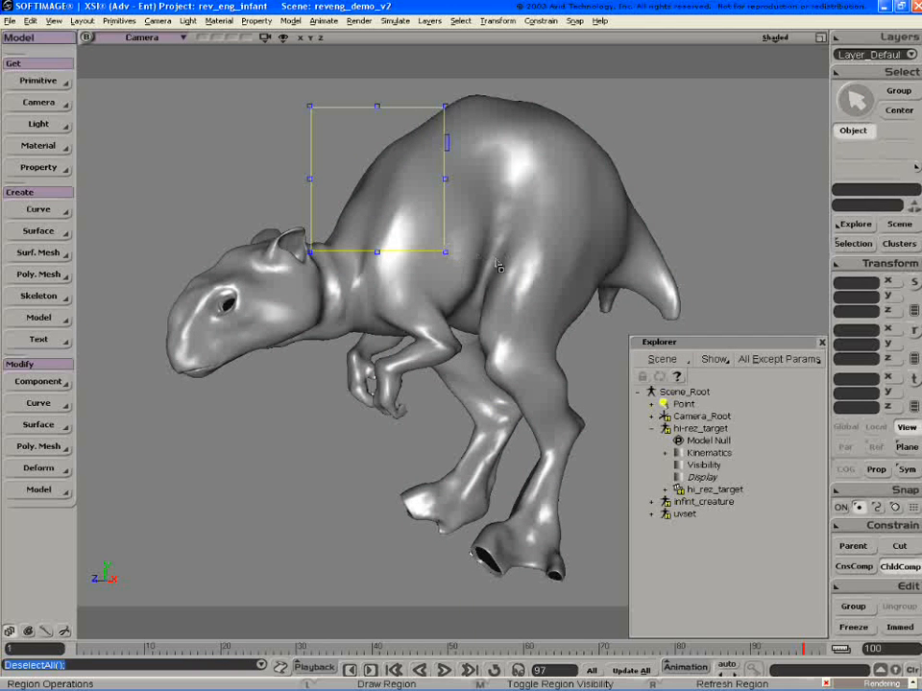
mouse_move(497, 265)
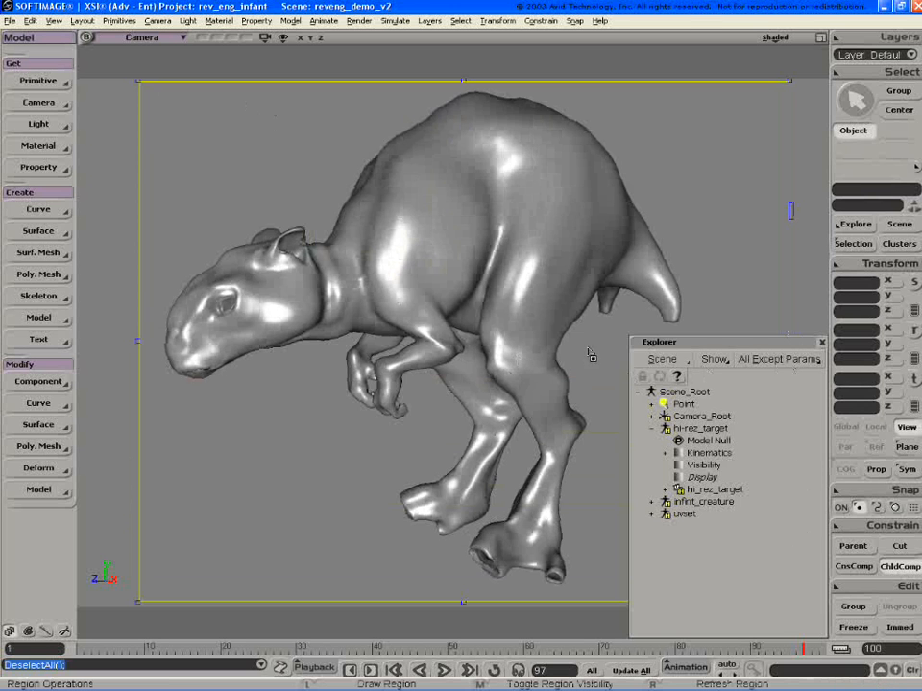
Step: Move the Explorer aside to uncover more of the region-rendered creature
left_click_drag(701, 342, 747, 352)
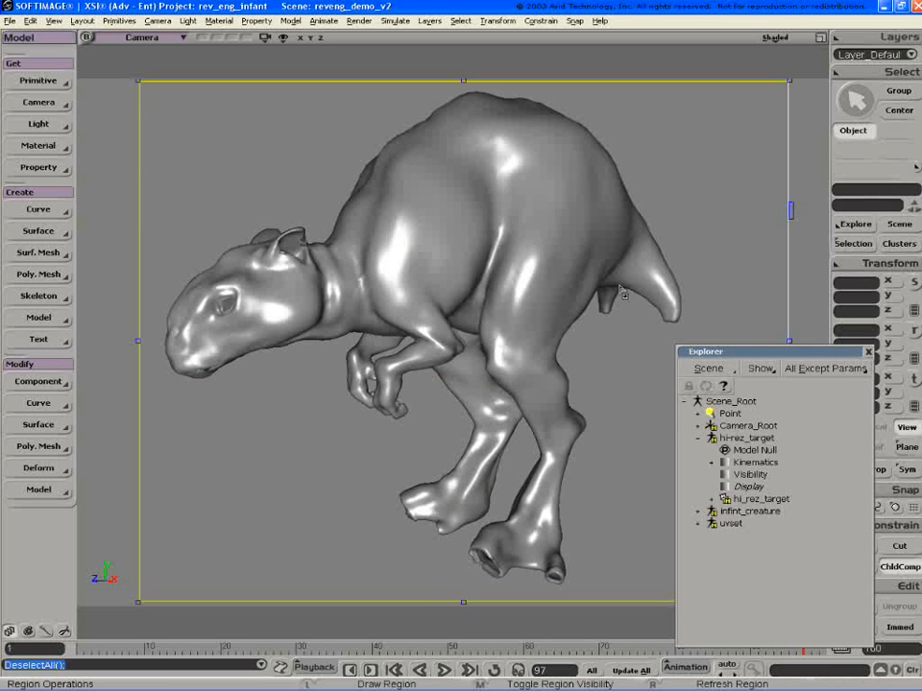